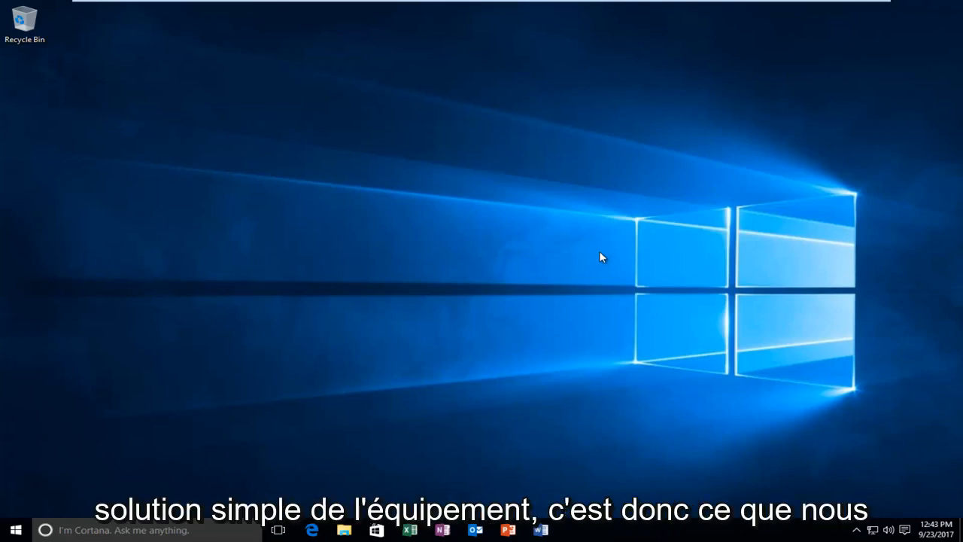
mouse_move(526, 179)
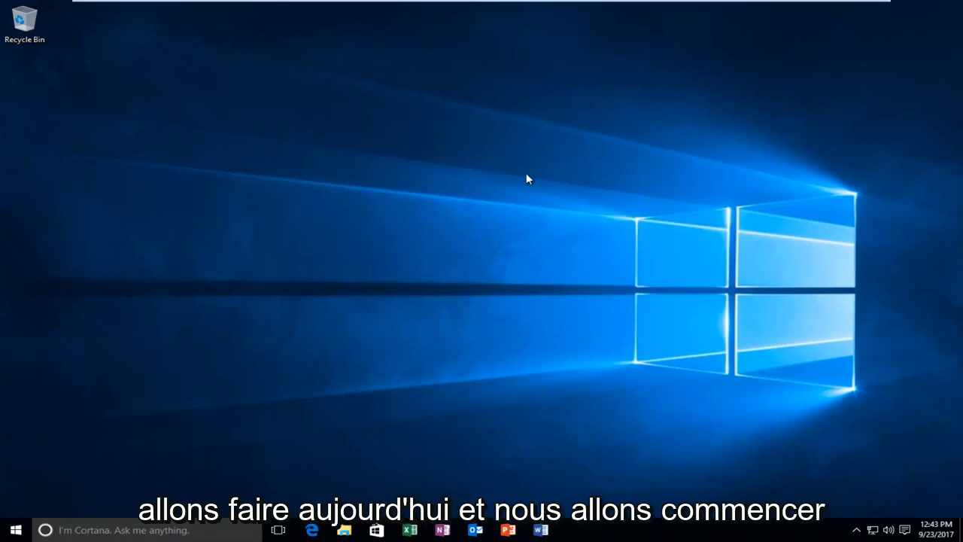
mouse_move(3, 483)
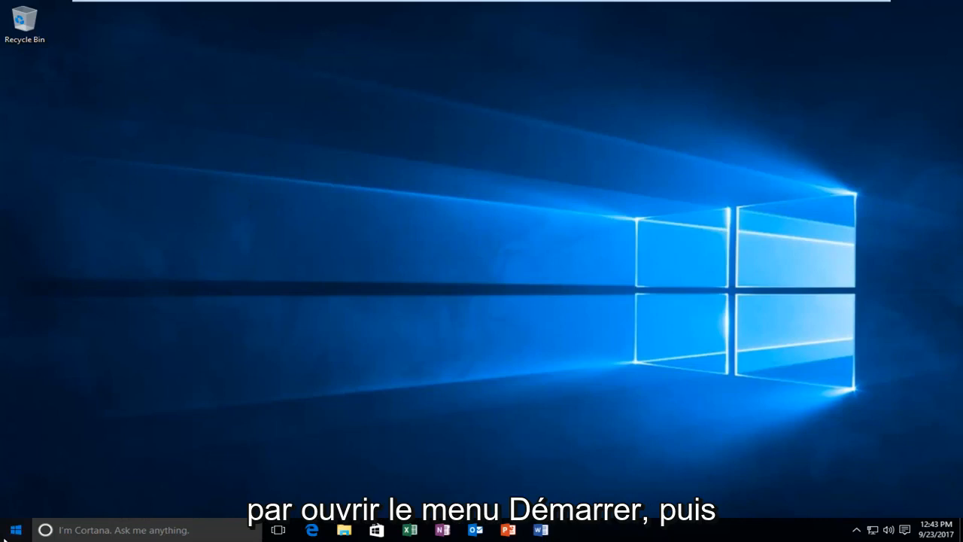
- Search Start for 'local group policy', then 'gpedit', then 'group' to surface Edit group policy
click(15, 530)
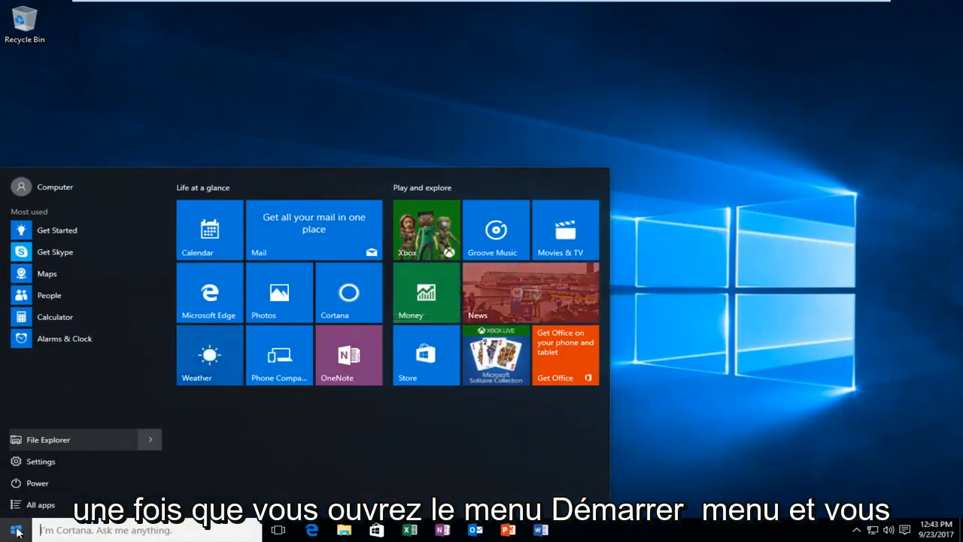
text(local group policy)
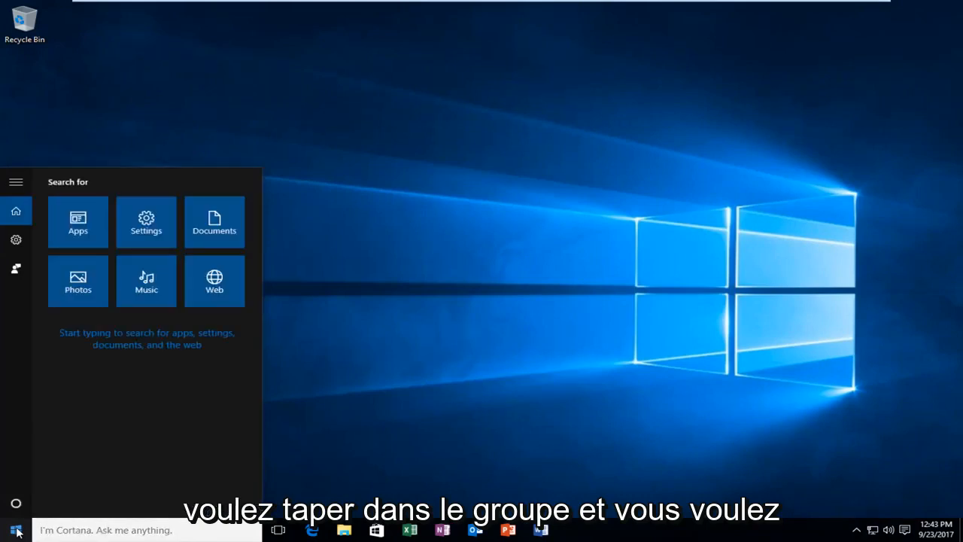
text(gpedit)
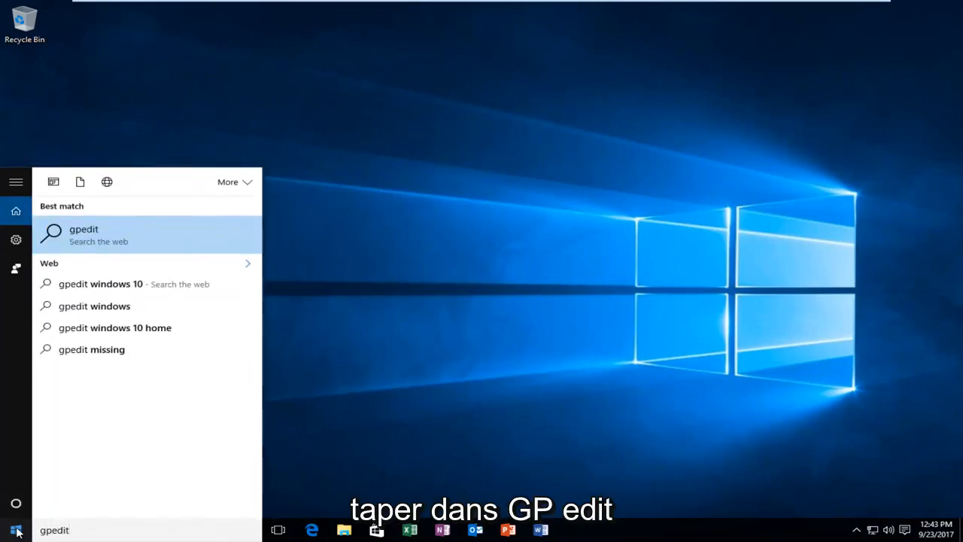
click(215, 399)
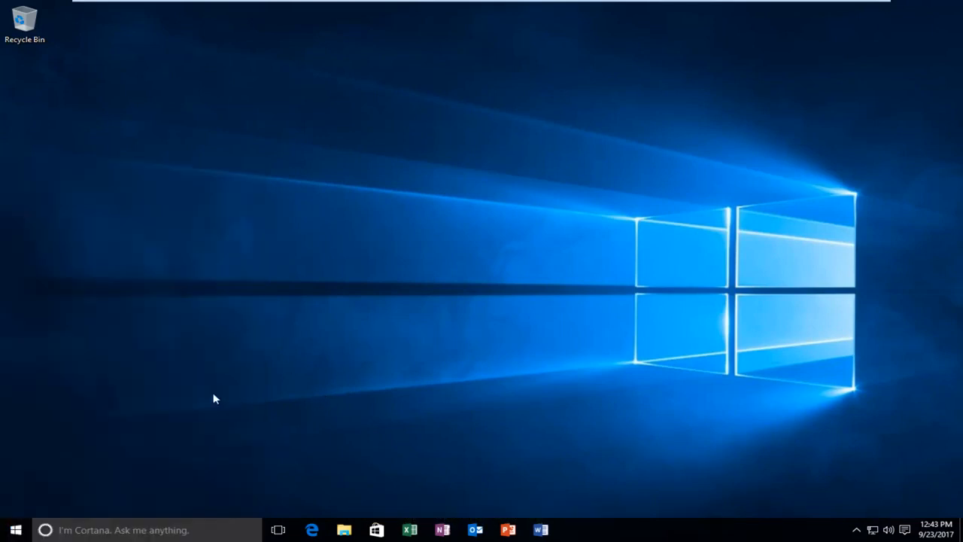
click(15, 529)
text(g)
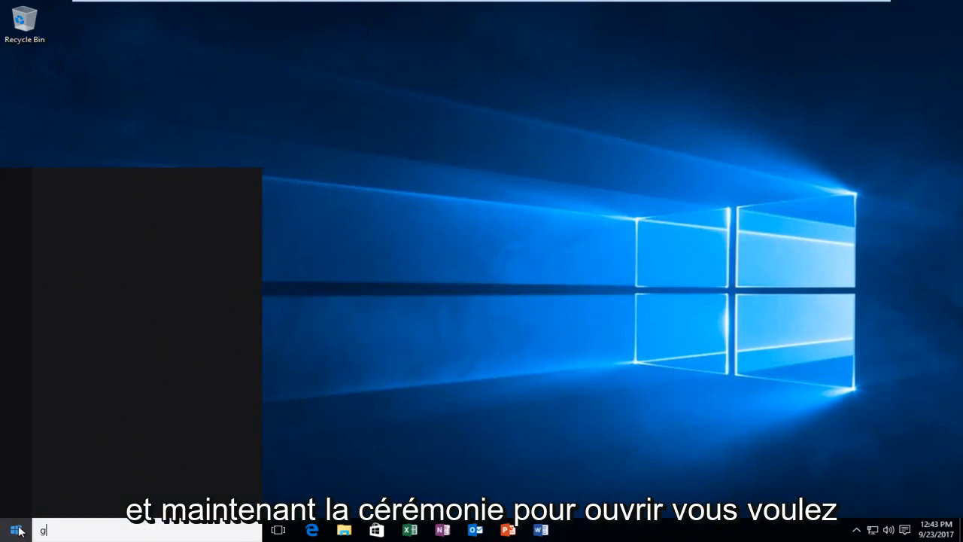
text(roup)
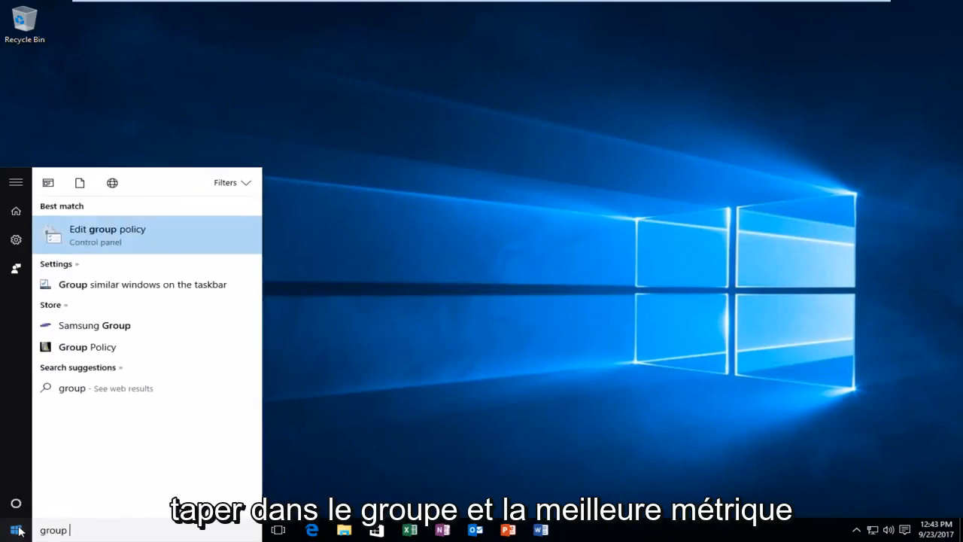
mouse_move(107, 239)
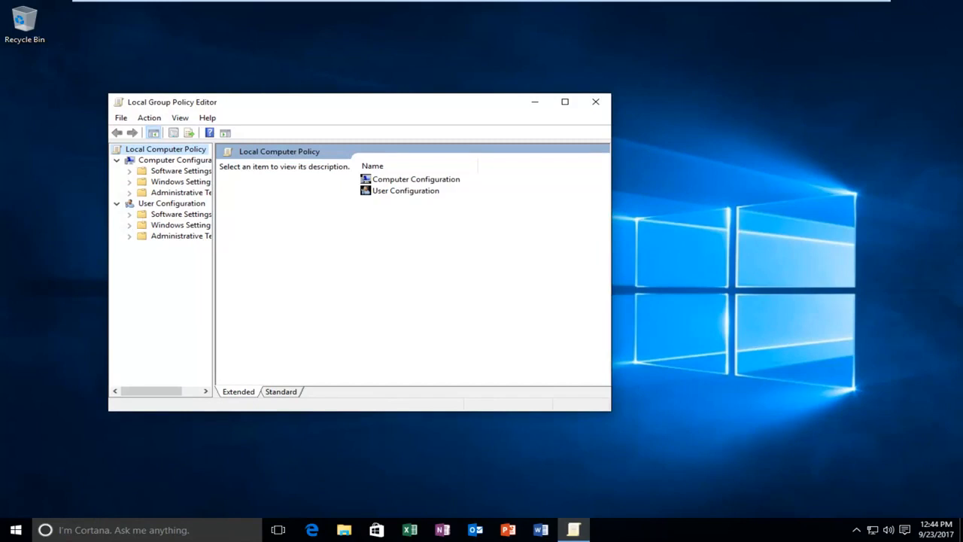
- Select and open User Configuration to show its Administrative Templates folders
drag(361, 102, 368, 63)
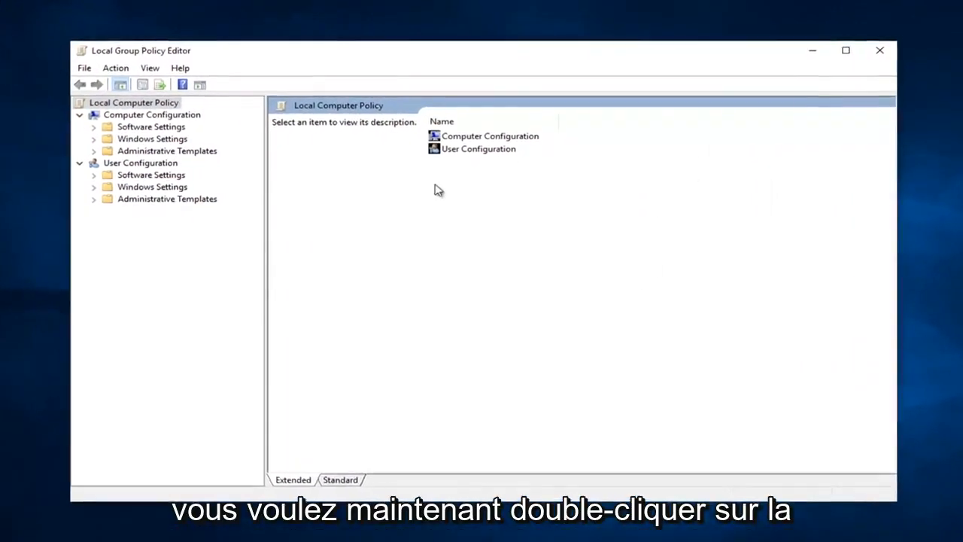
click(478, 149)
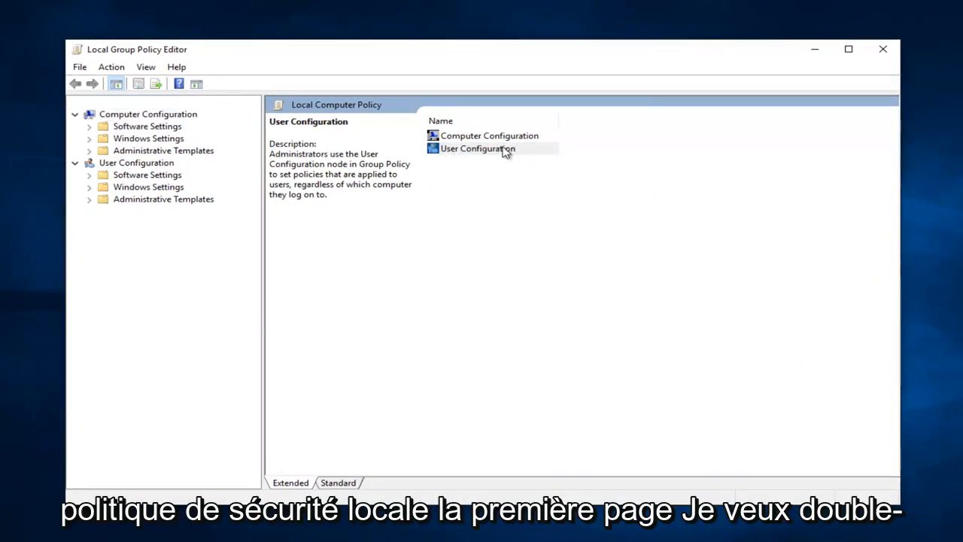
double_click(477, 148)
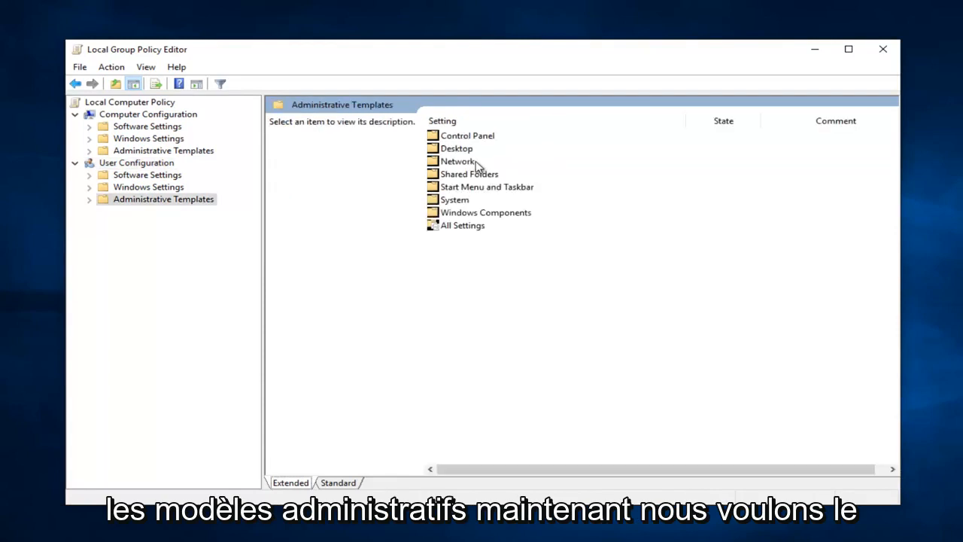
mouse_move(475, 166)
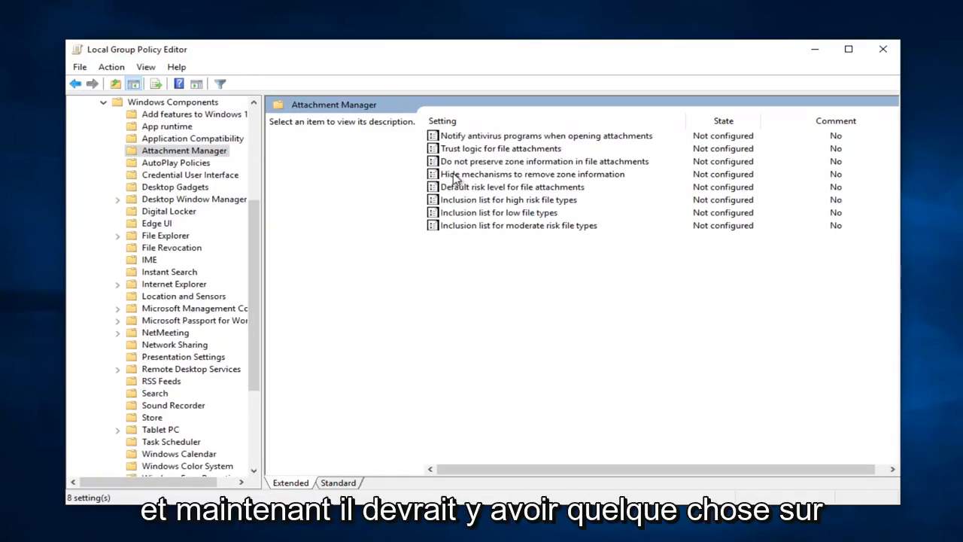
mouse_move(457, 233)
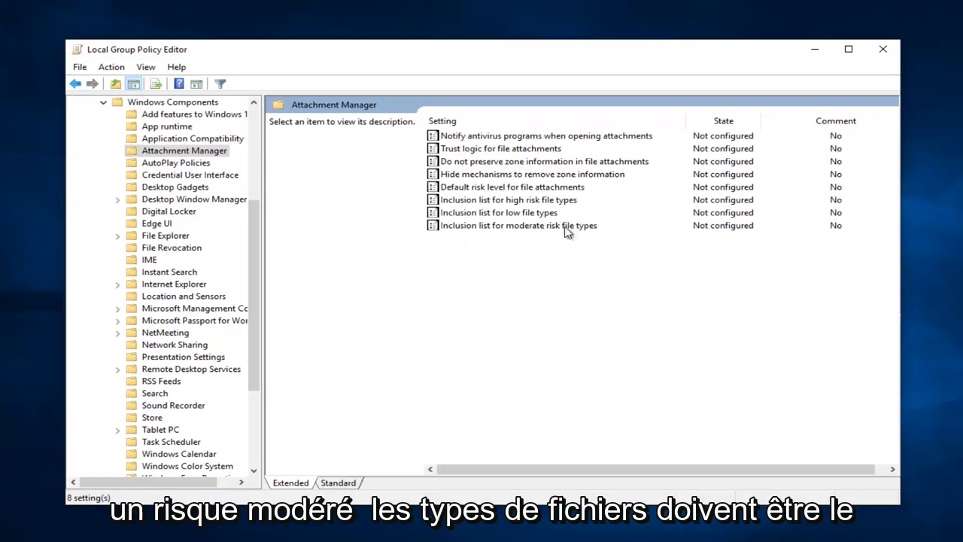
- Select and open the 'Inclusion list for moderate risk file types' policy settings
click(518, 225)
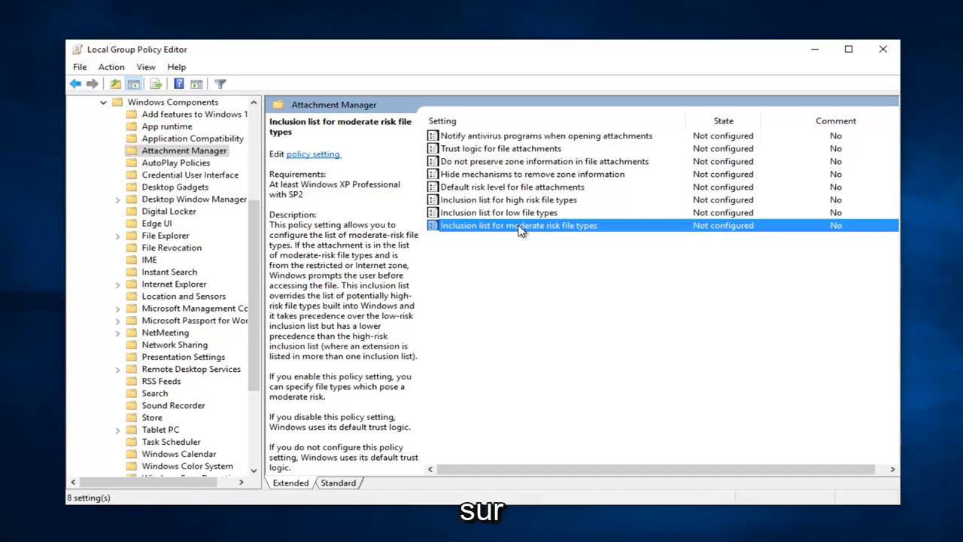
double_click(518, 225)
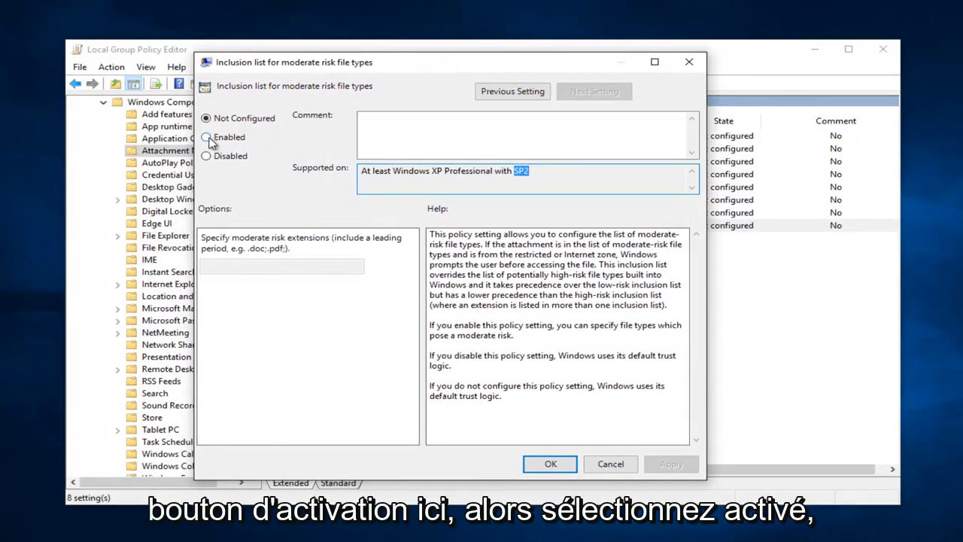
- Enable the moderate risk inclusion list, enter .exe as the extension, and confirm
click(207, 137)
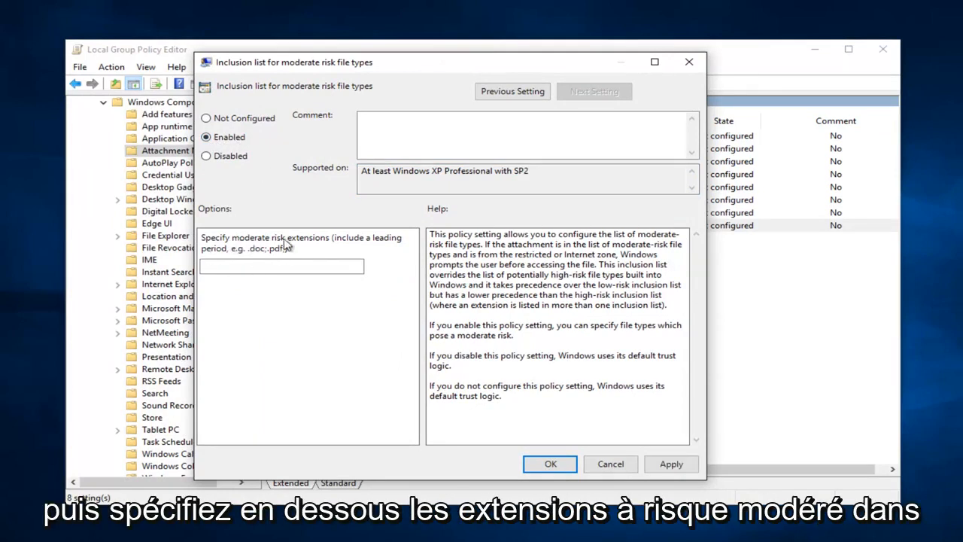
click(282, 265)
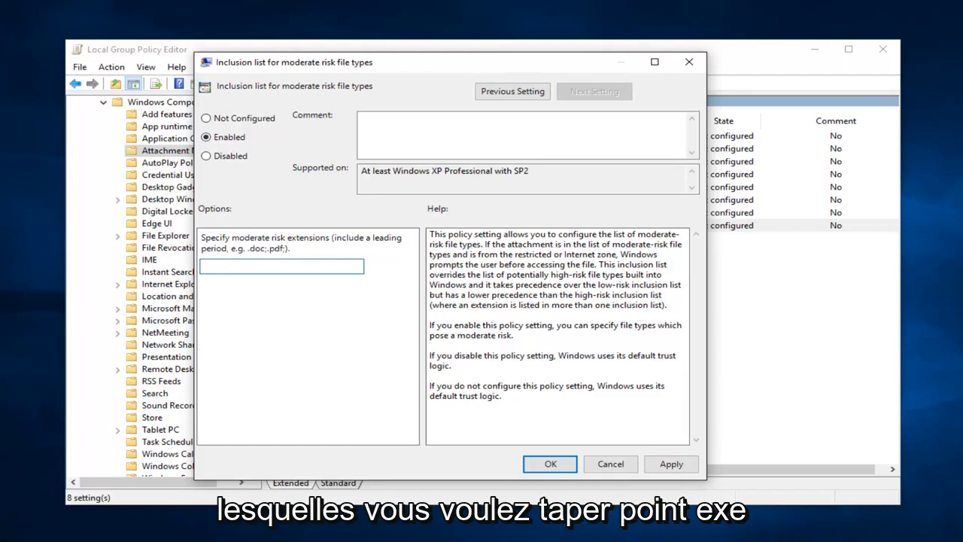
text(.exe)
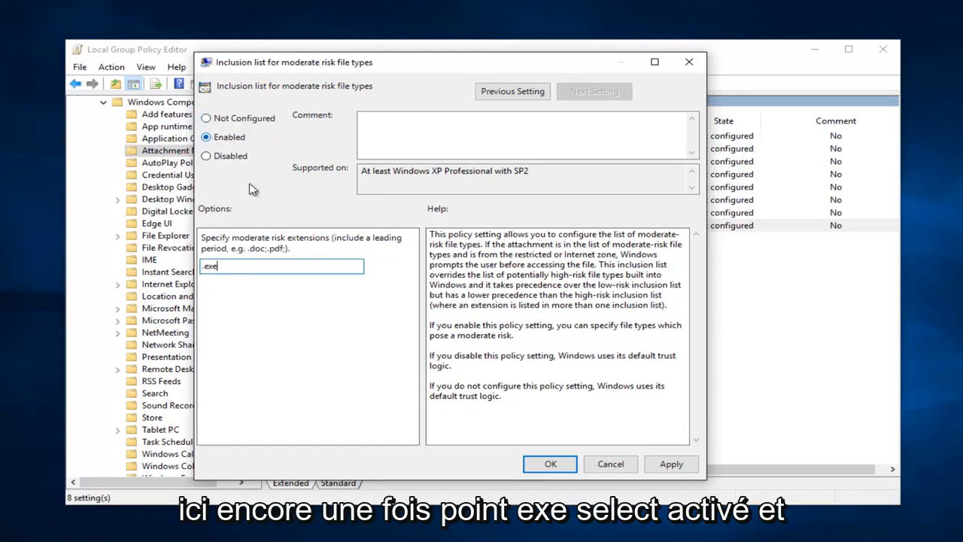
click(549, 463)
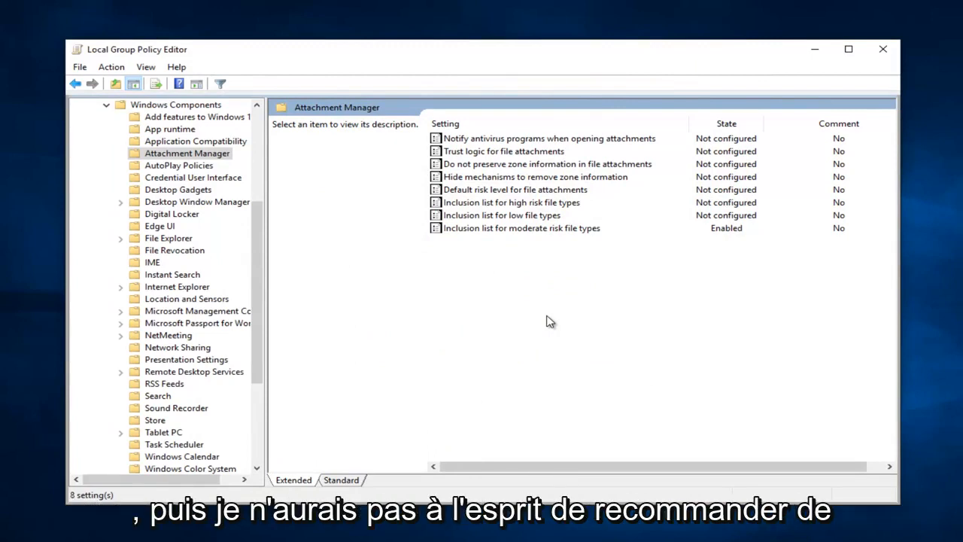
mouse_move(647, 284)
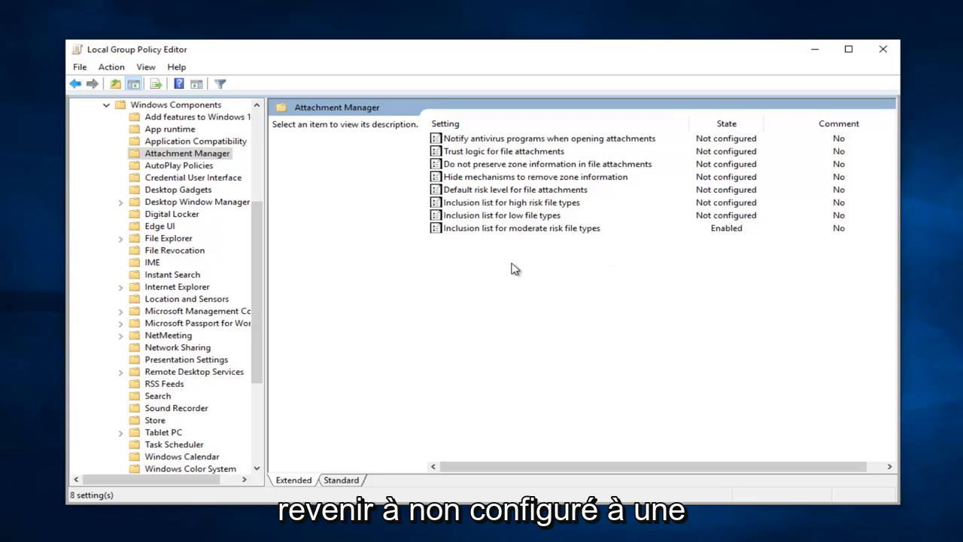
mouse_move(525, 239)
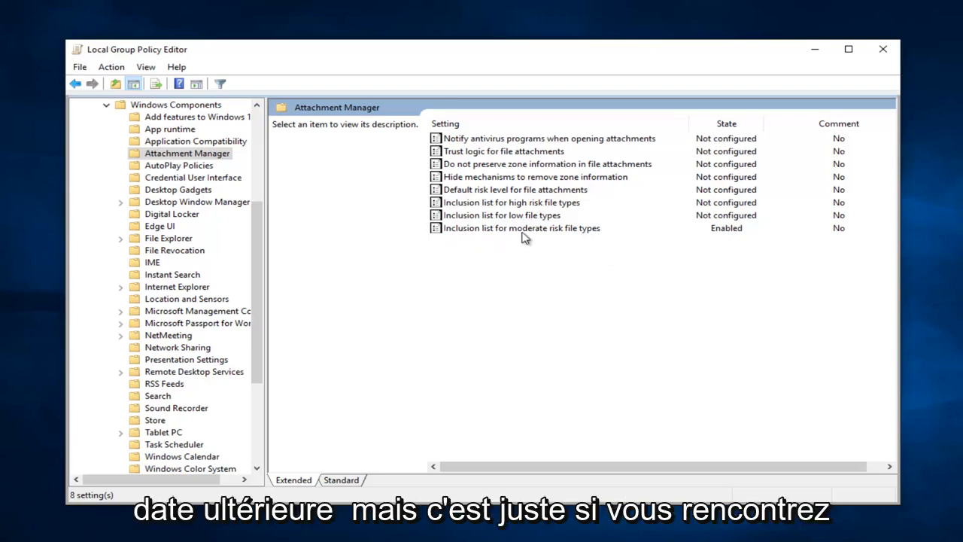
mouse_move(607, 329)
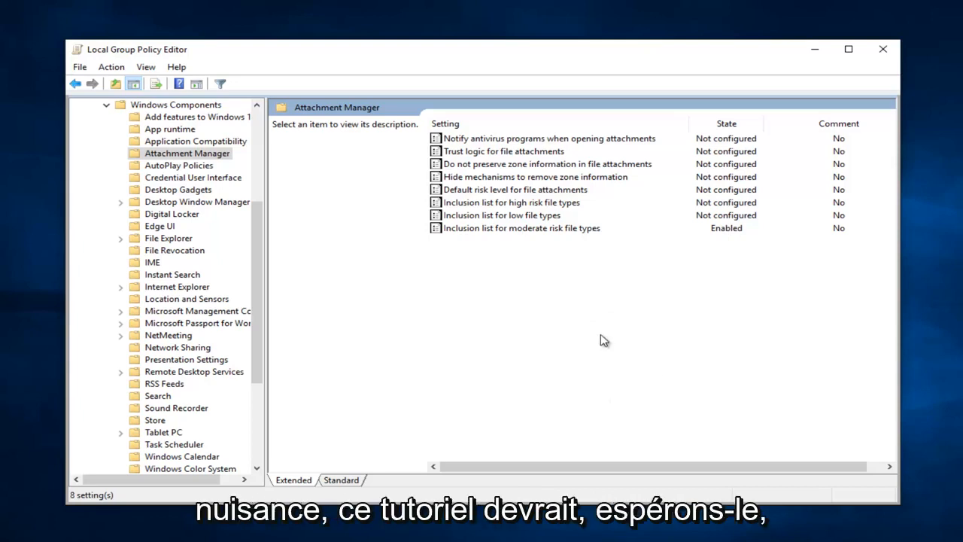
mouse_move(634, 283)
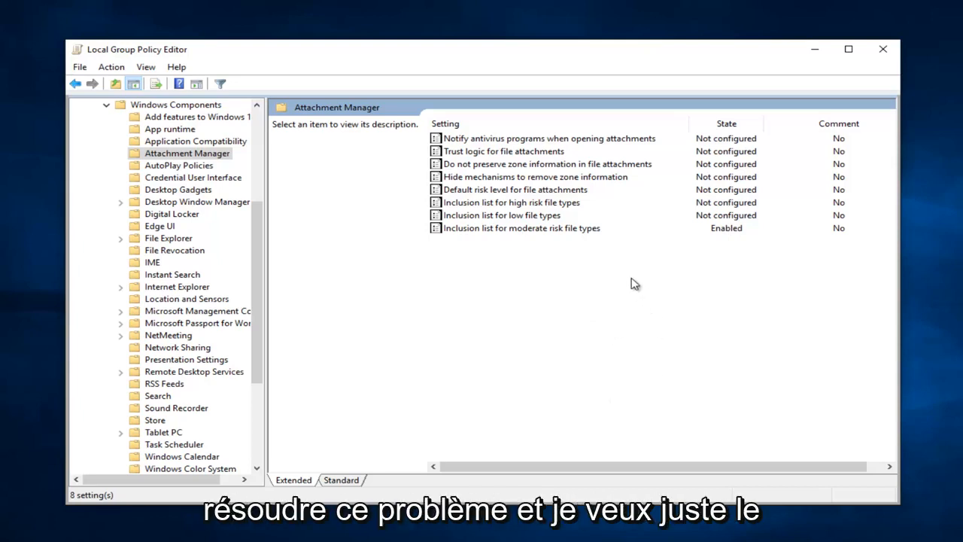
mouse_move(518, 225)
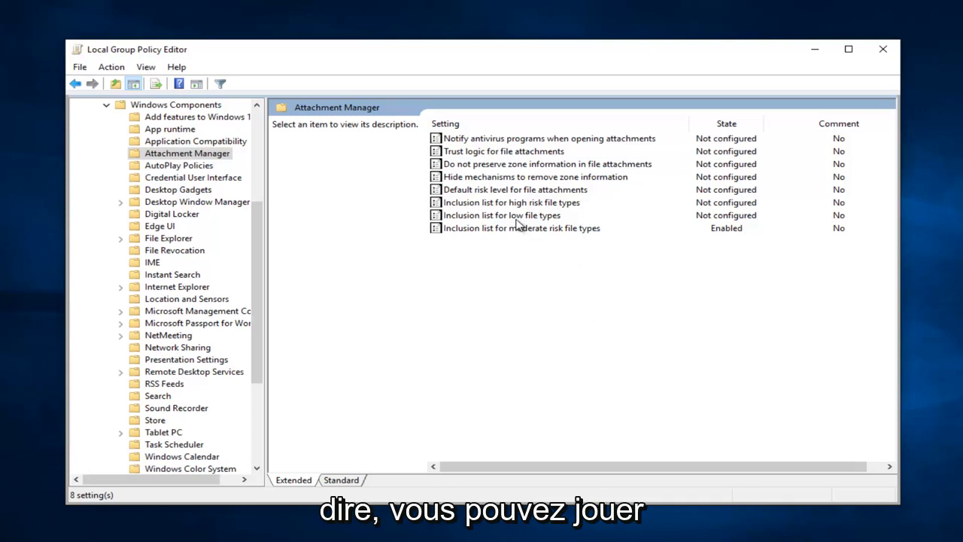
mouse_move(515, 214)
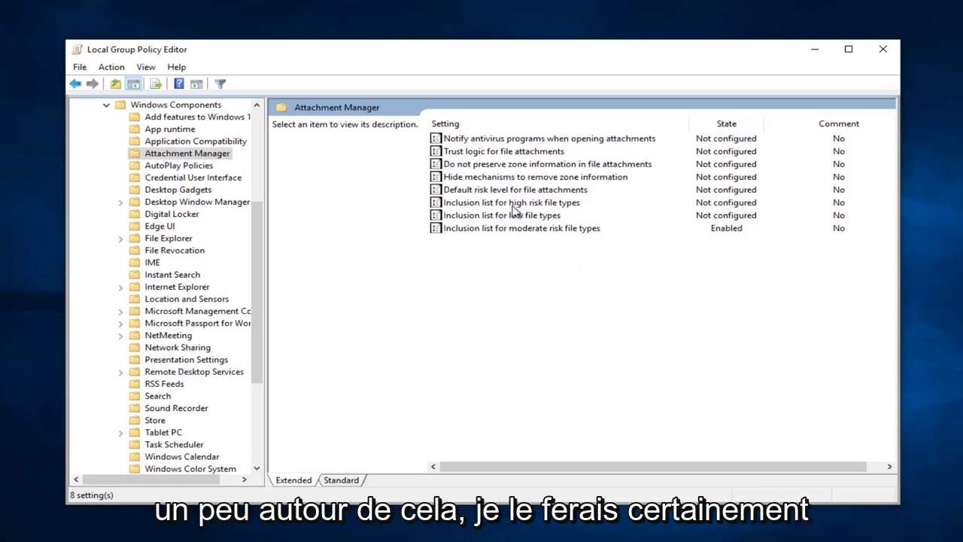
- Read the high-risk, low-risk, then moderate-risk inclusion list descriptions in the Extended view
click(510, 201)
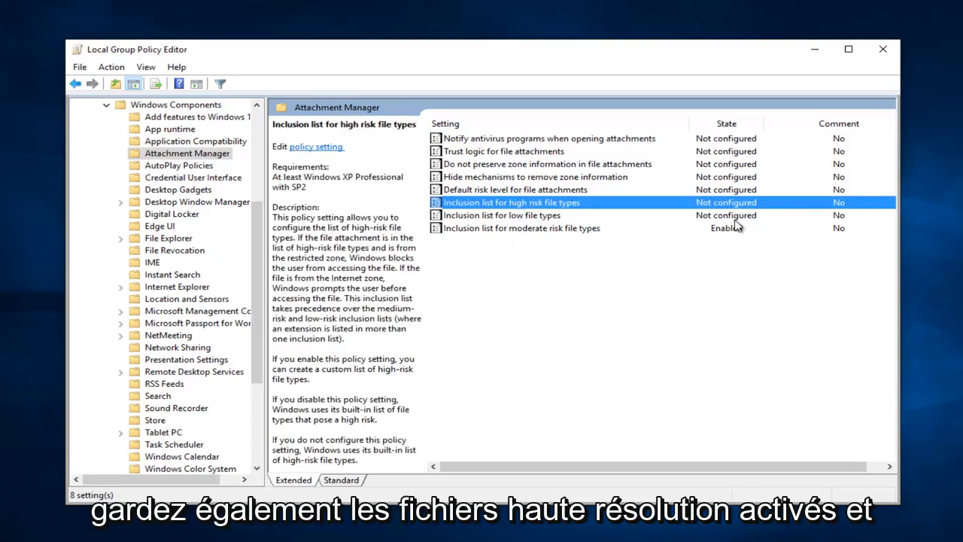
mouse_move(585, 248)
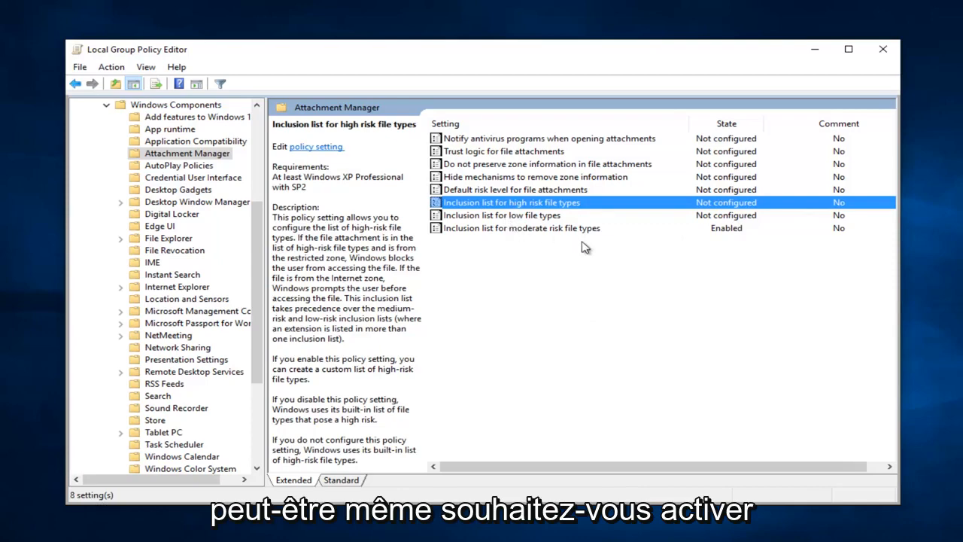
click(502, 215)
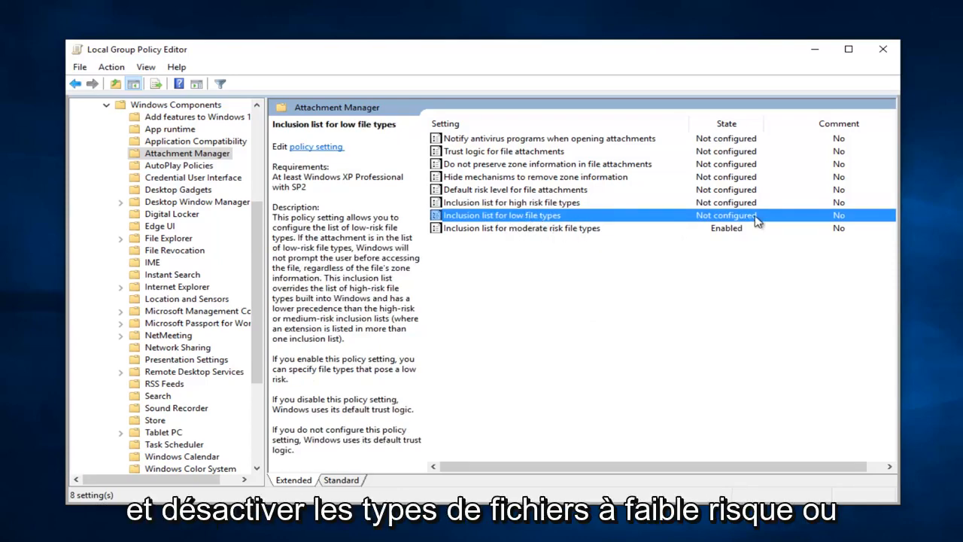
click(521, 228)
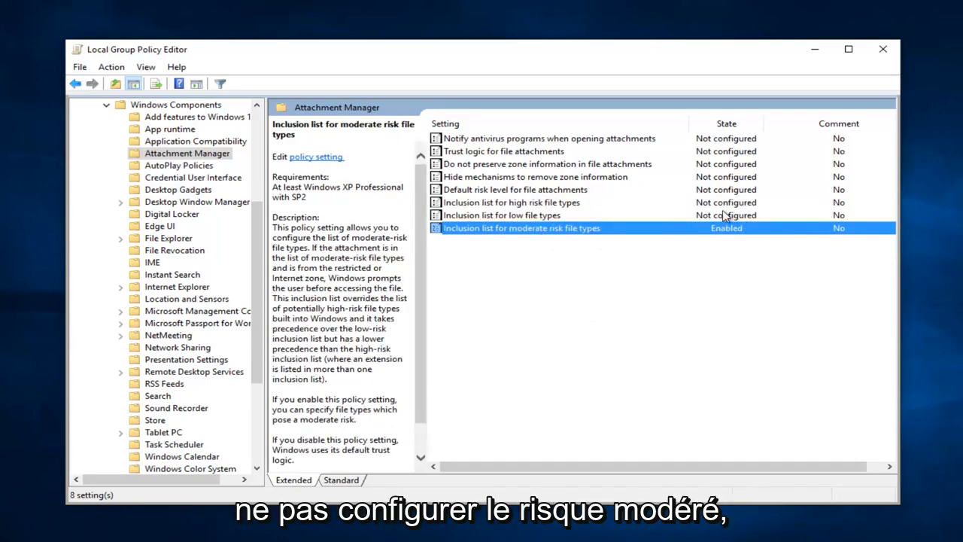
mouse_move(568, 233)
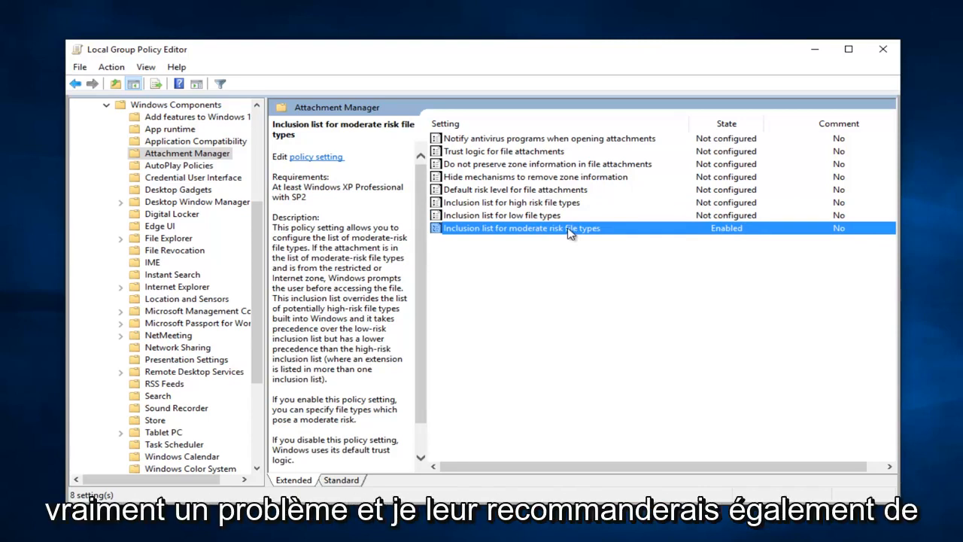
mouse_move(698, 221)
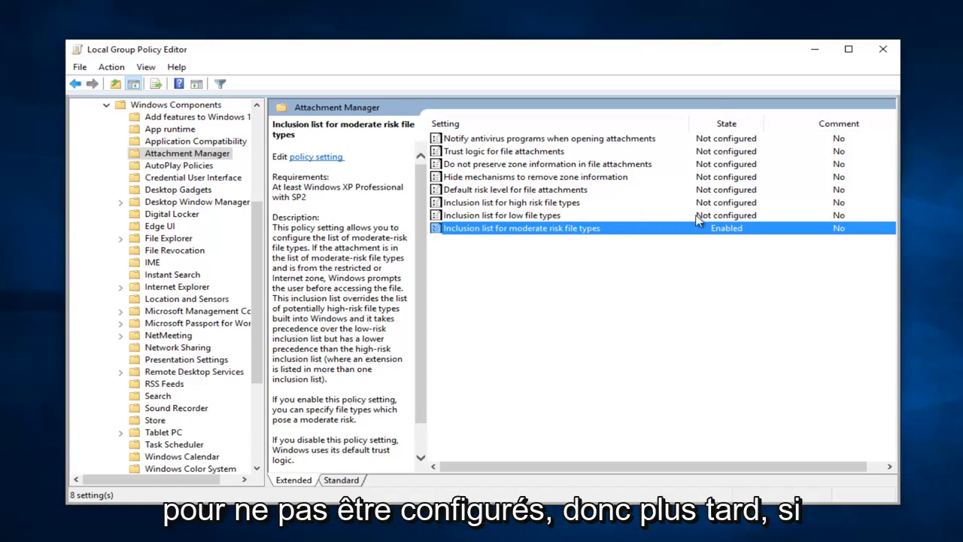
mouse_move(658, 232)
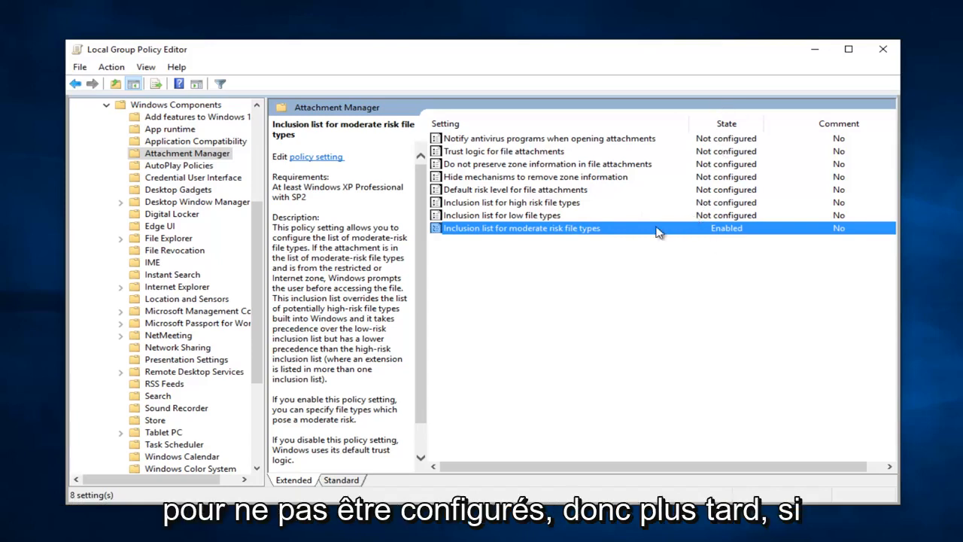